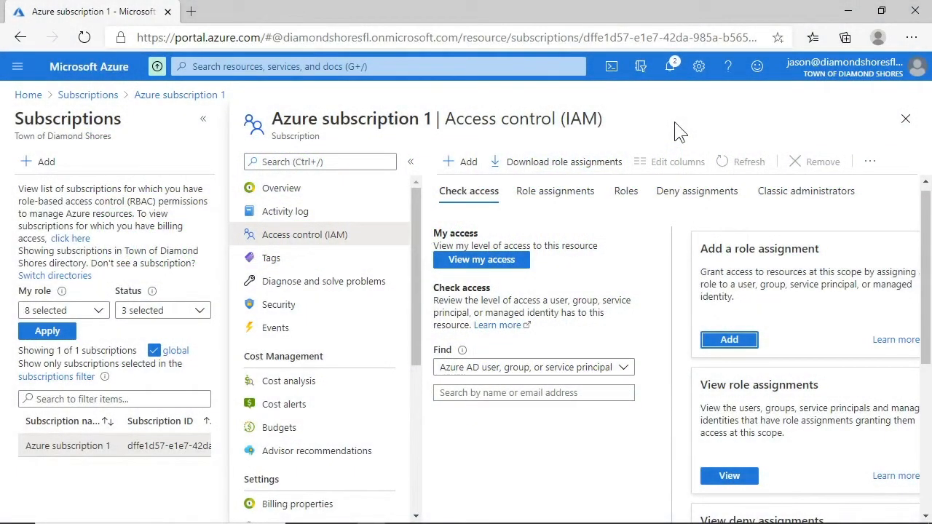
mouse_move(17, 67)
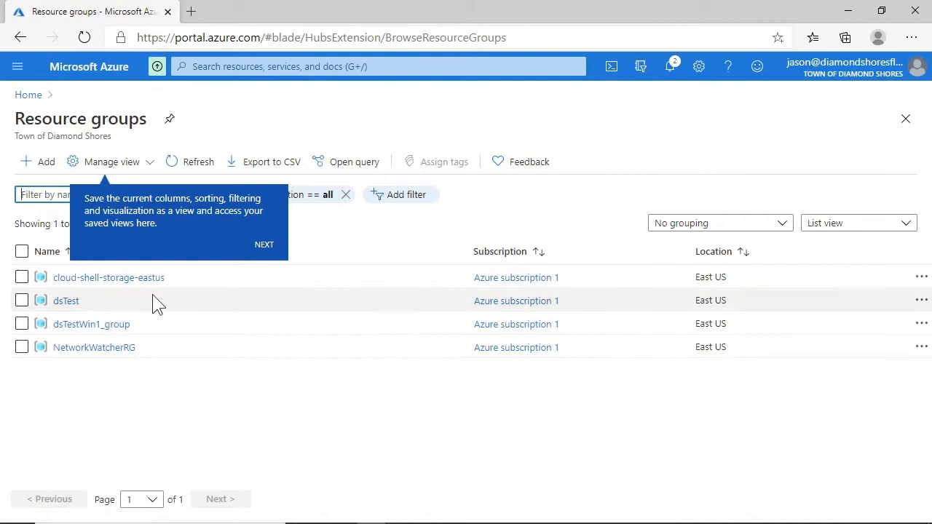
- Open the dsTest resource group and go to its Access control (IAM) page
left_click(66, 300)
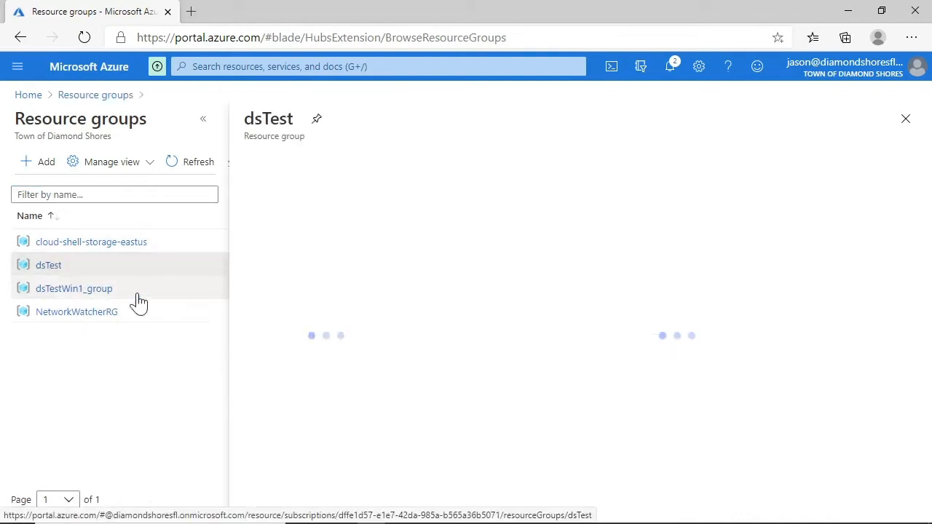
left_click(48, 265)
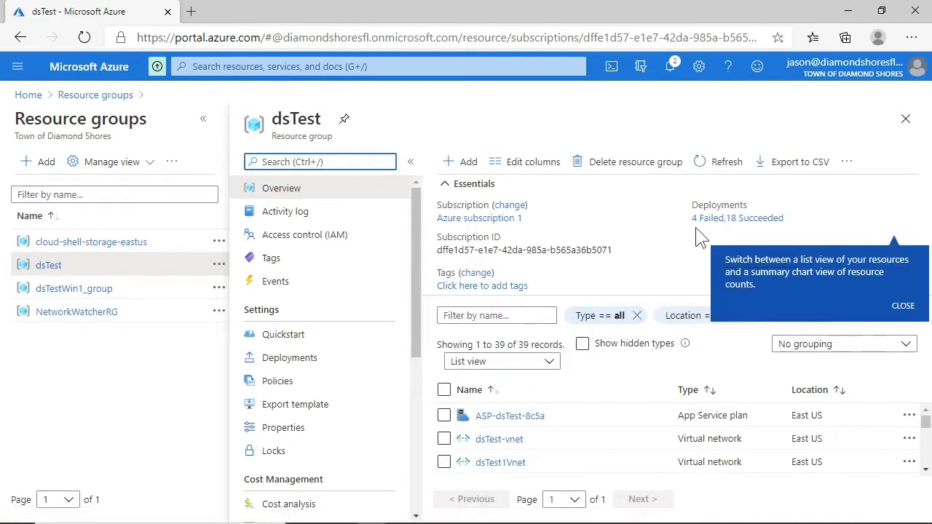
mouse_move(837, 211)
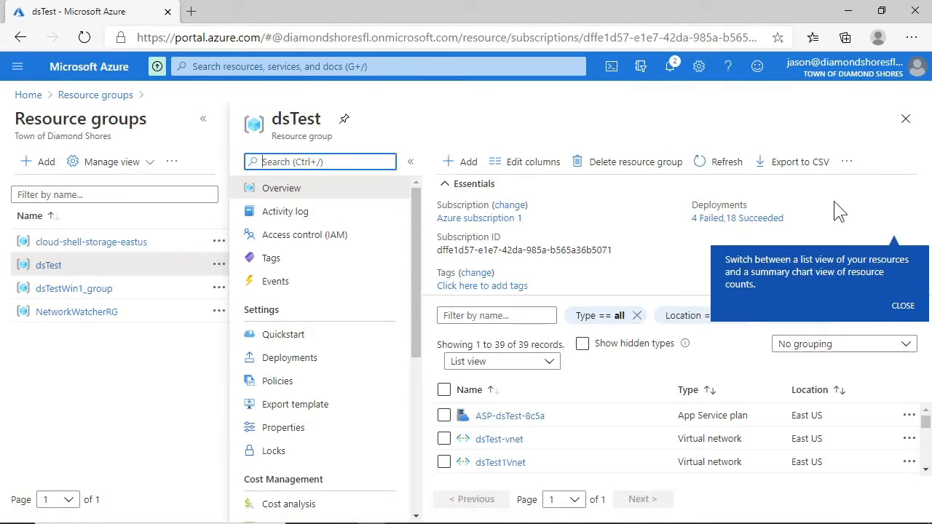
mouse_move(550, 248)
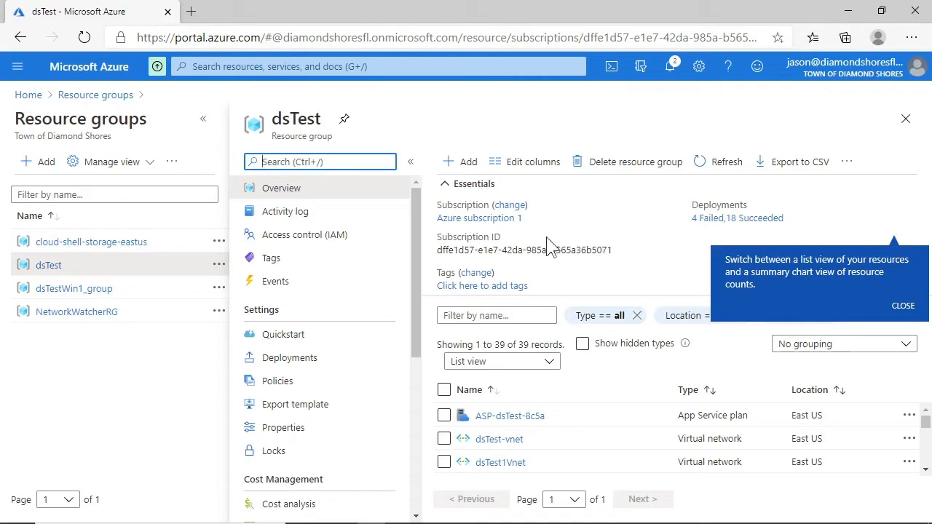
left_click(305, 235)
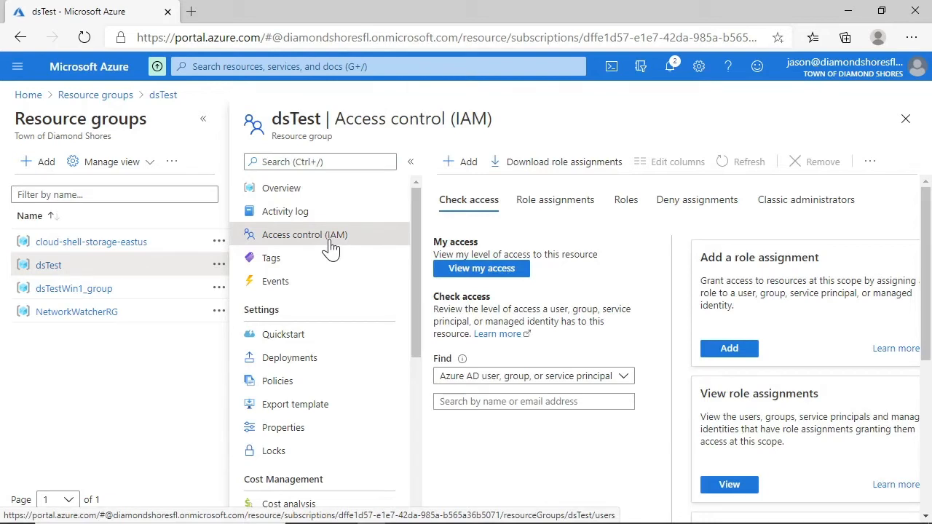
mouse_move(567, 296)
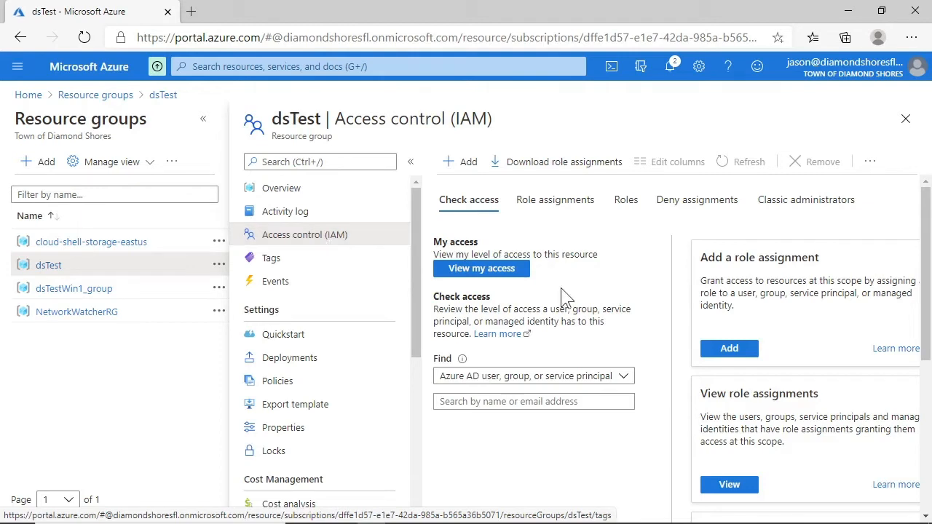
- Start a new role assignment on dsTest's access control page
left_click(729, 348)
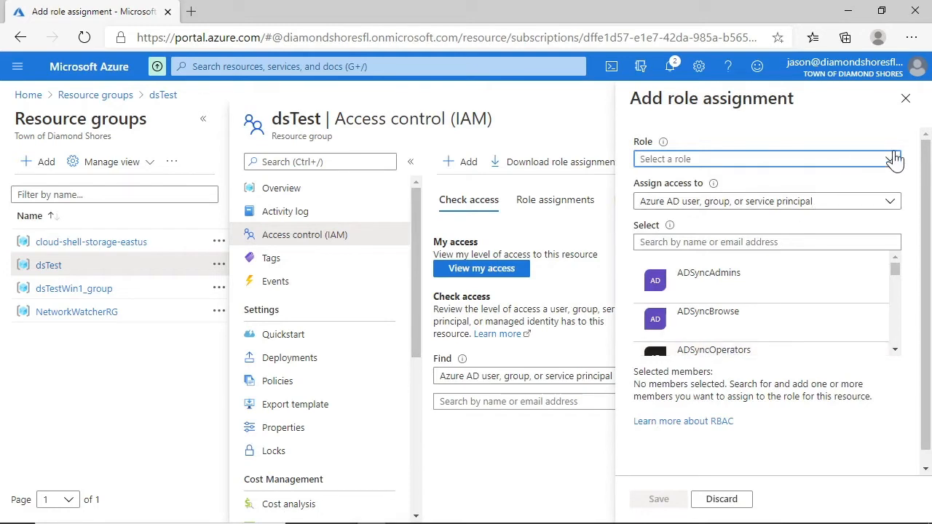
- Pick Contributor from the Role dropdown of the new assignment
left_click(764, 159)
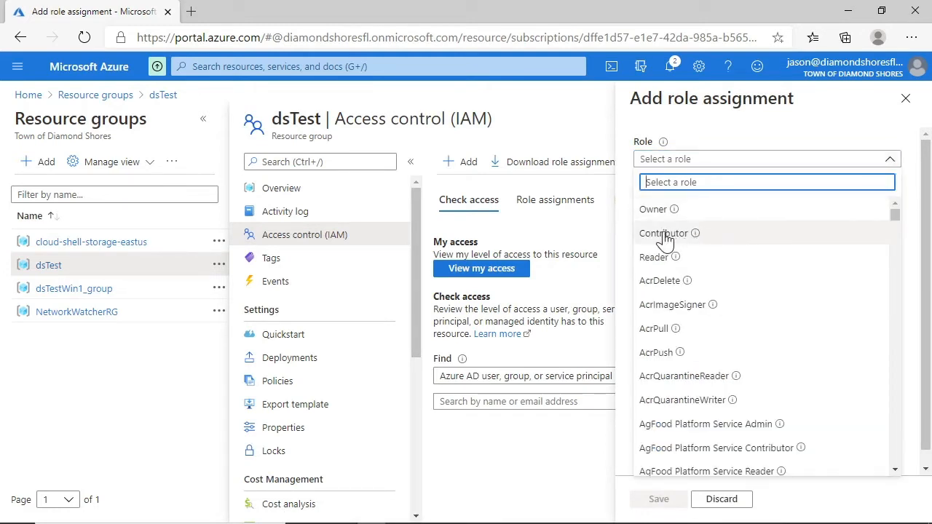
left_click(663, 233)
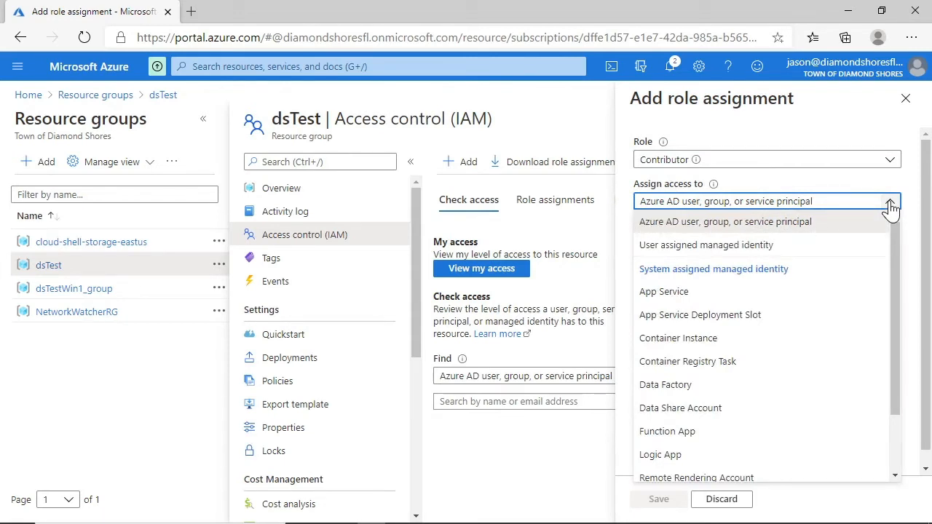
mouse_move(823, 182)
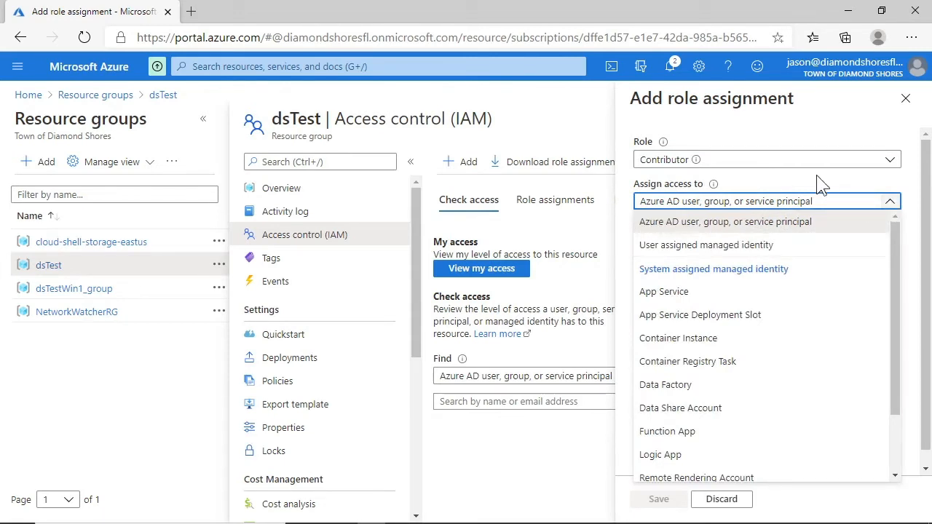
- Search 'it', add the IT group as a member, and save the Contributor assignment
left_click(725, 222)
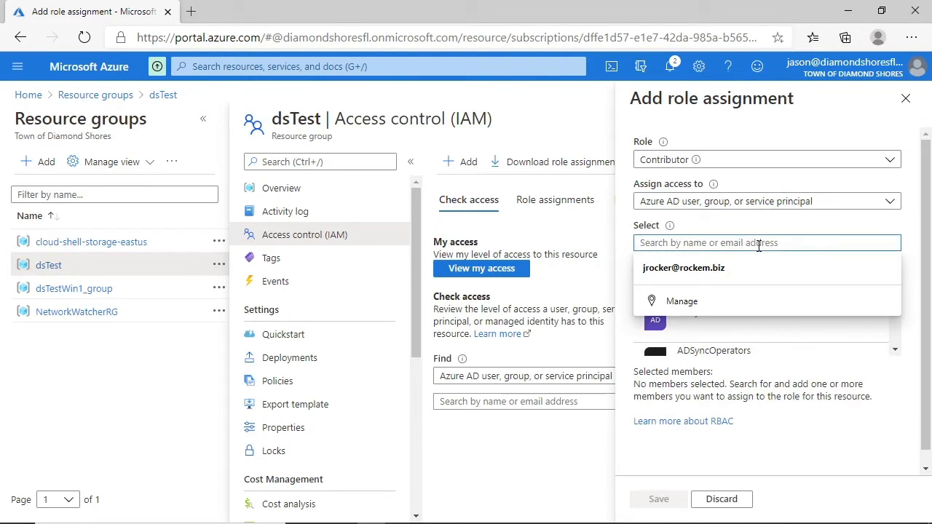
type("it")
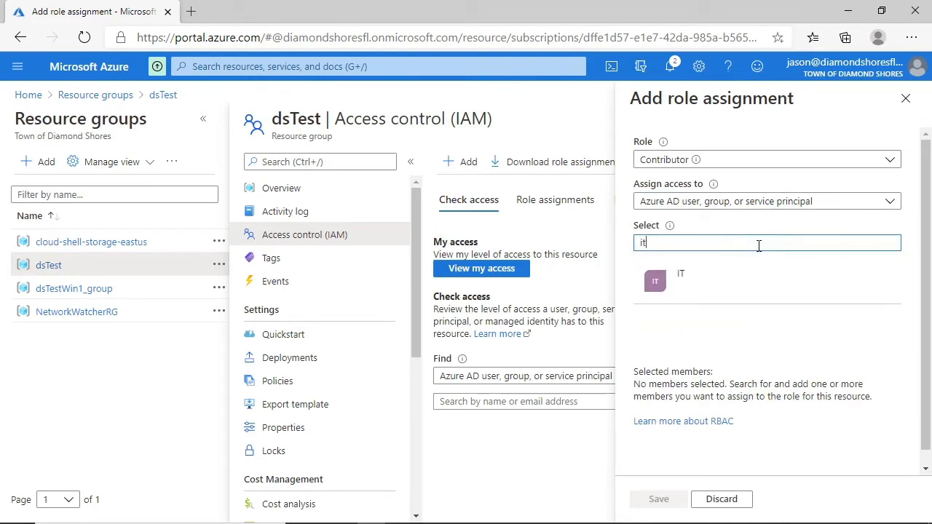
left_click(681, 280)
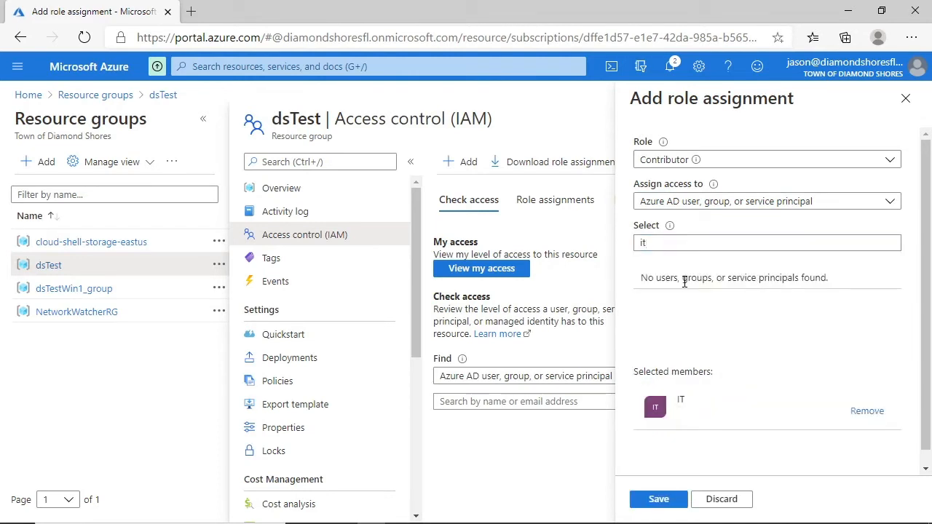
mouse_move(645, 488)
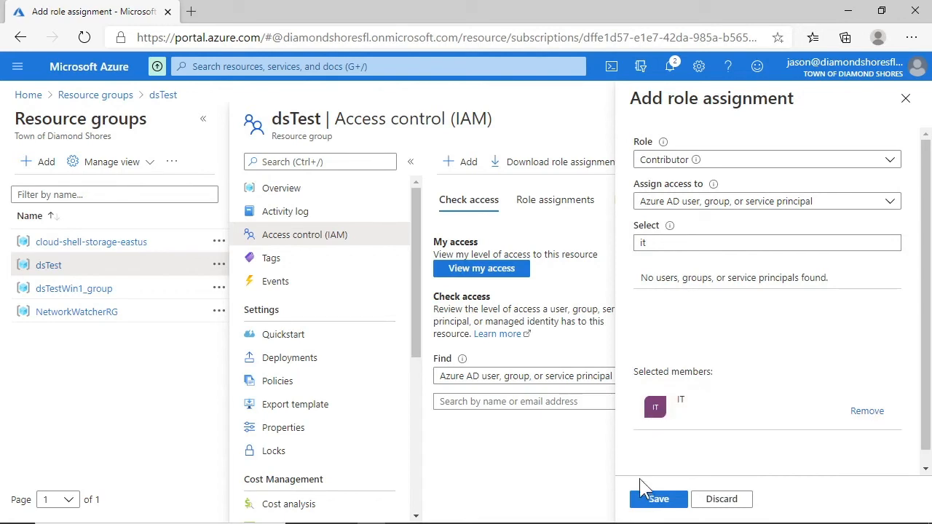
left_click(657, 499)
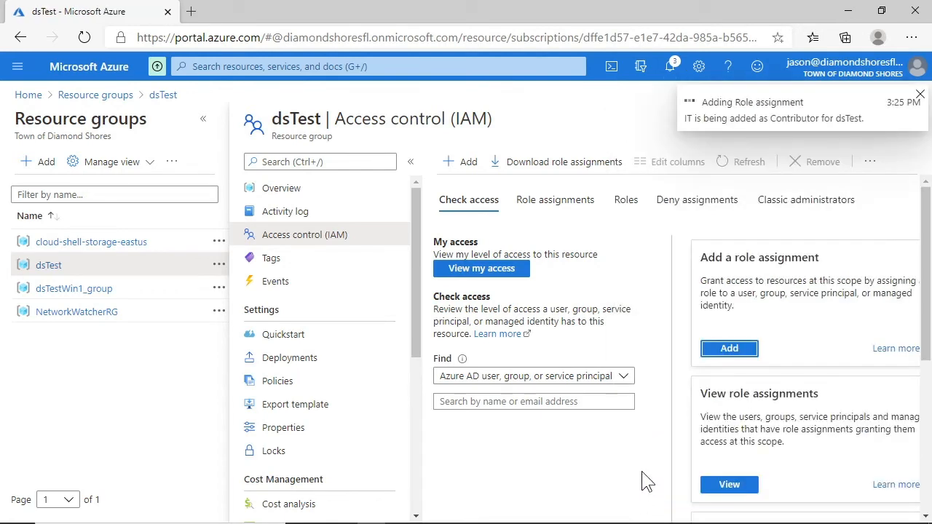